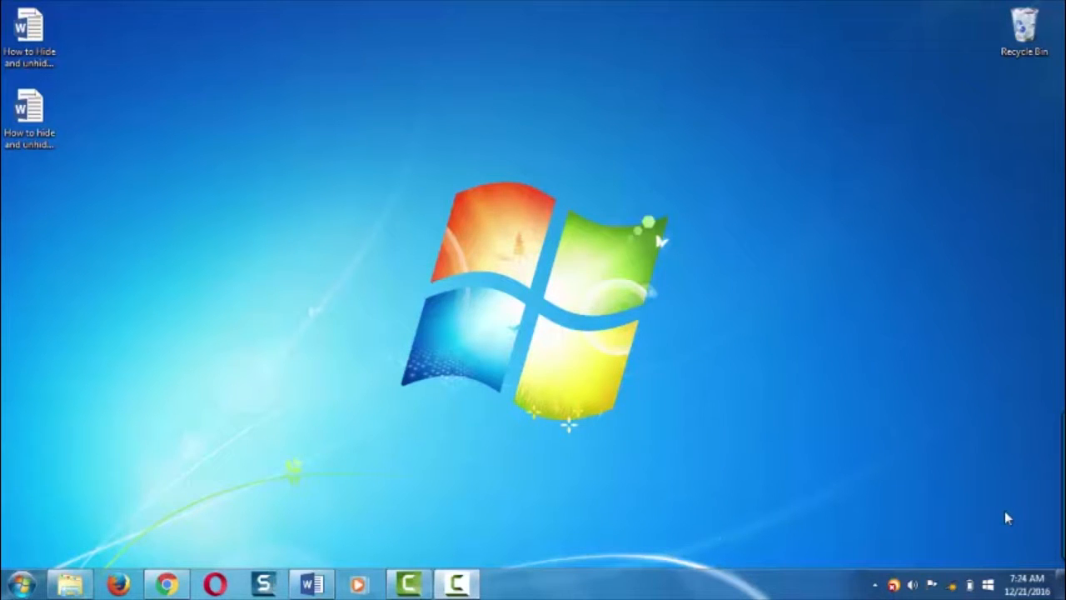
mouse_move(796, 484)
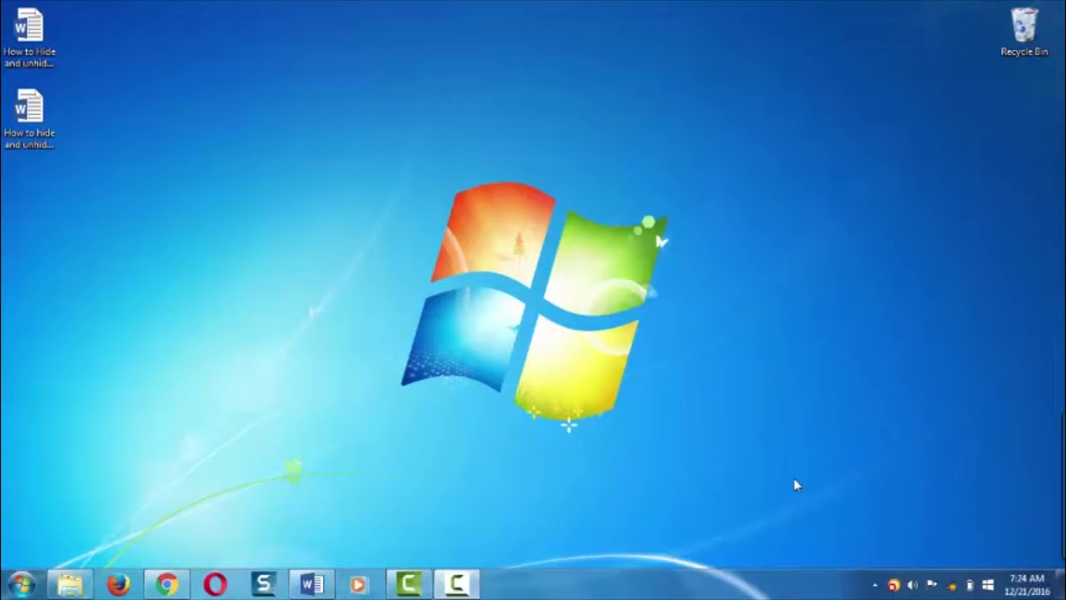
mouse_move(376, 490)
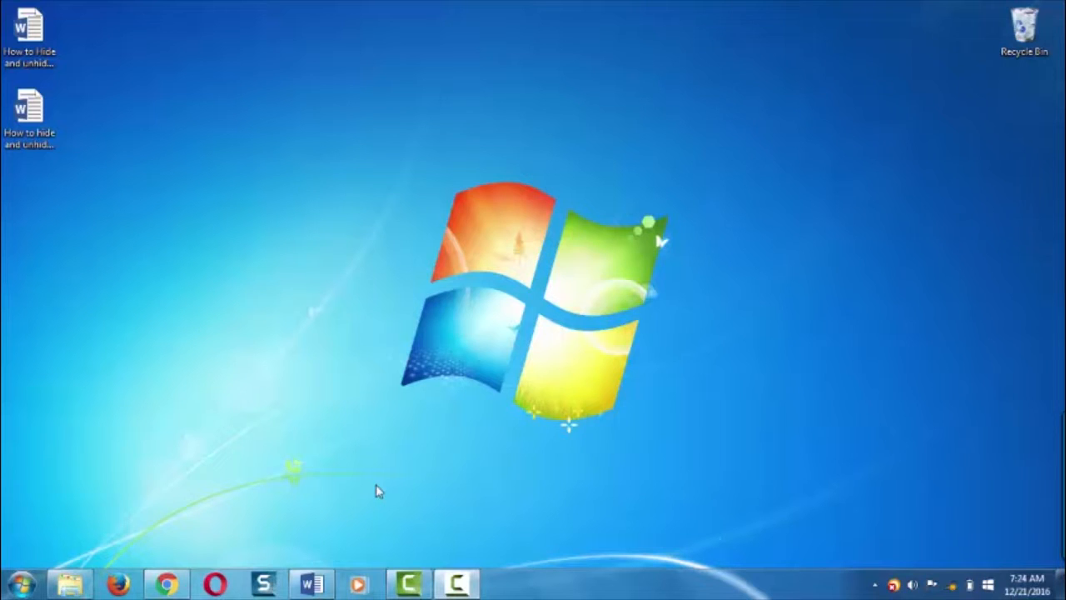
mouse_move(40, 508)
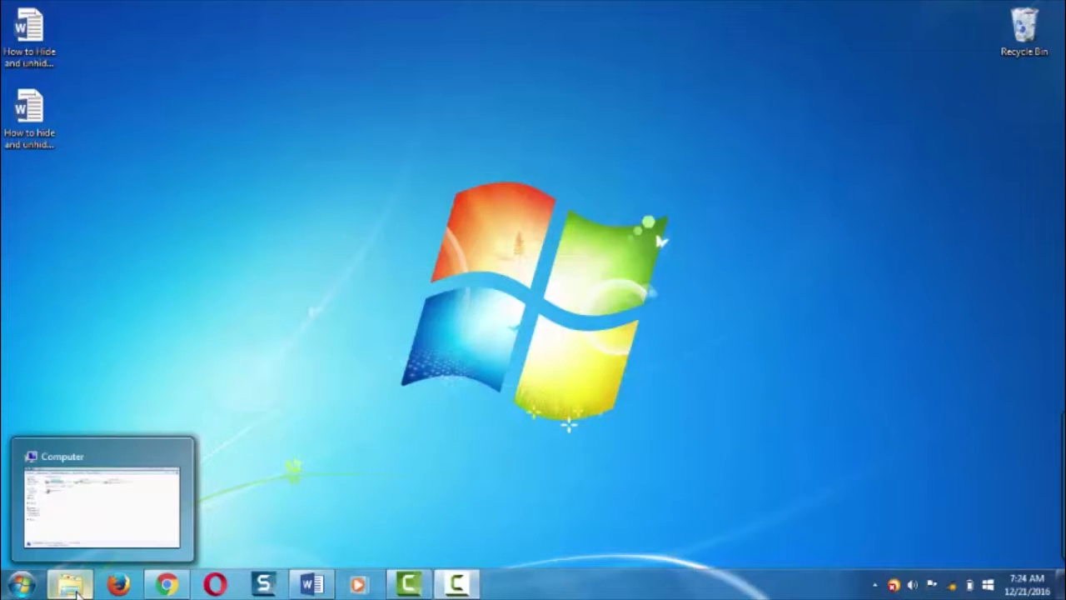
Step: Show the Computer window listing drives C:, D: and New Volume F:
click(69, 583)
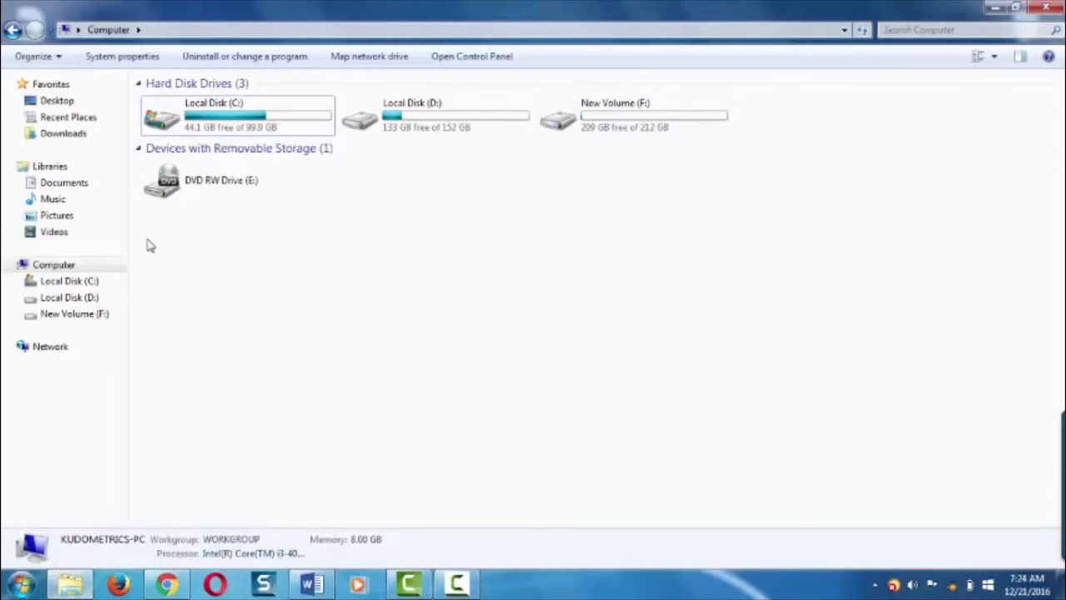
mouse_move(653, 179)
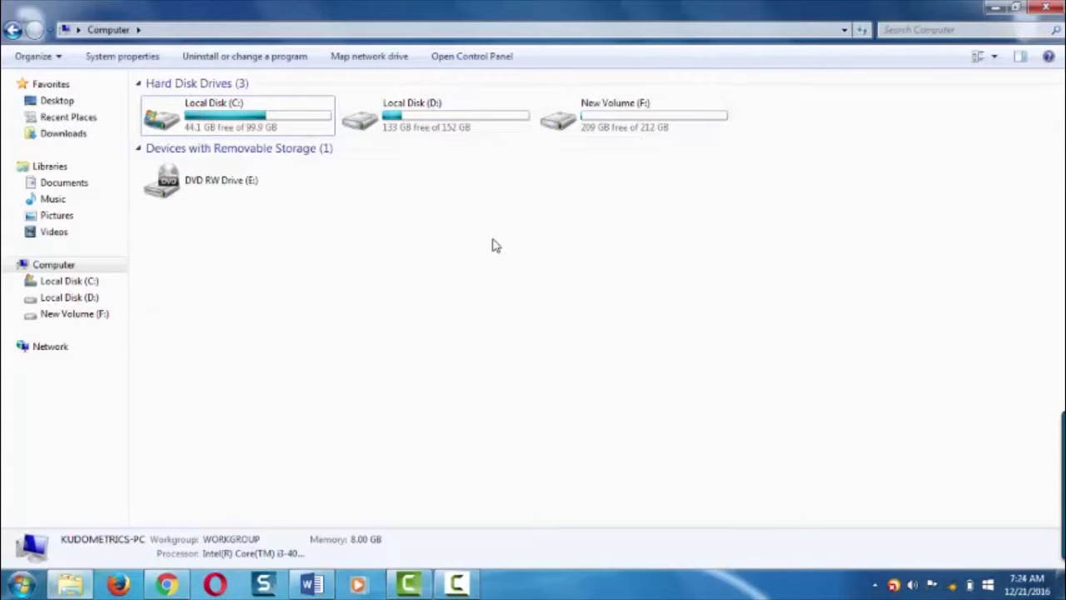
mouse_move(586, 118)
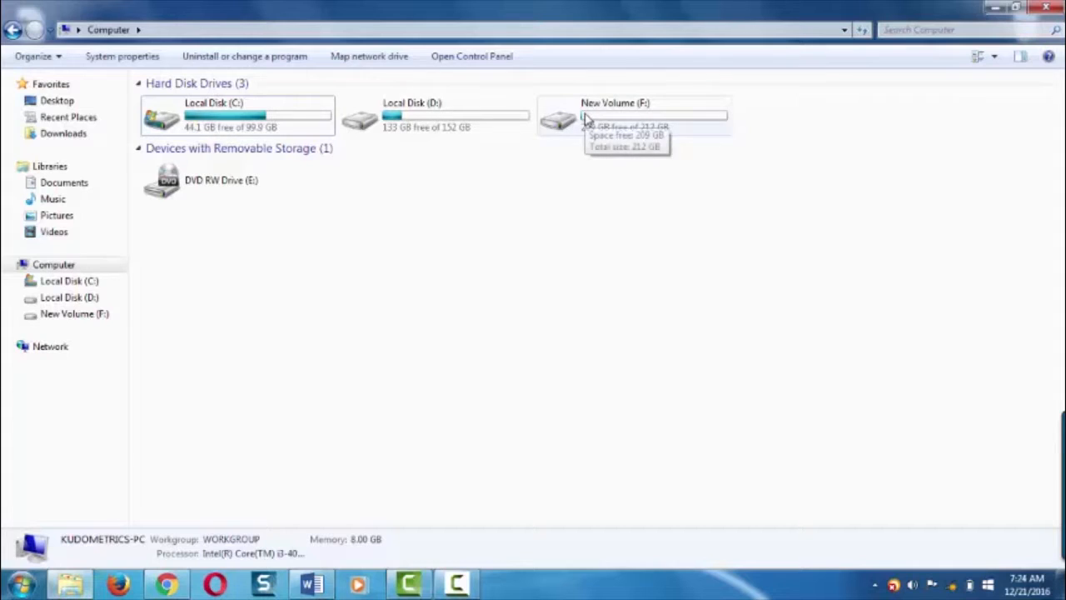
mouse_move(616, 129)
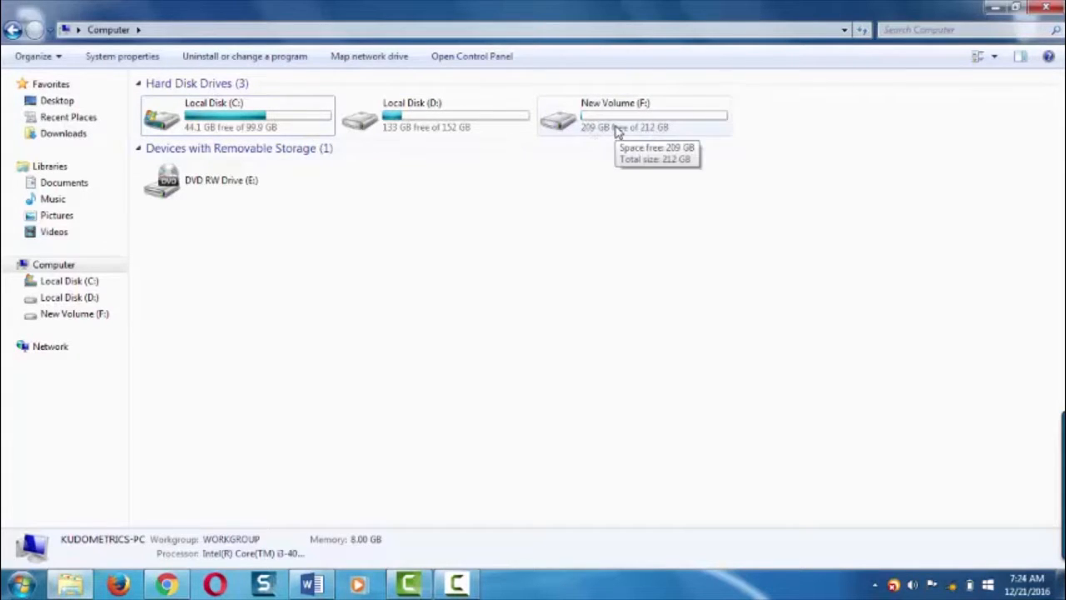
mouse_move(263, 383)
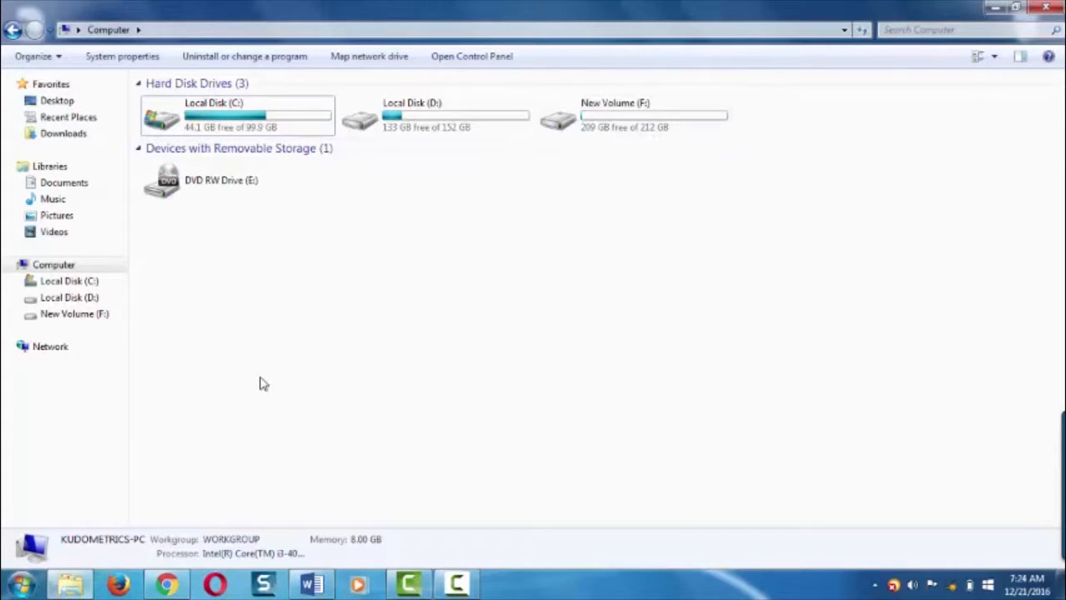
mouse_move(431, 313)
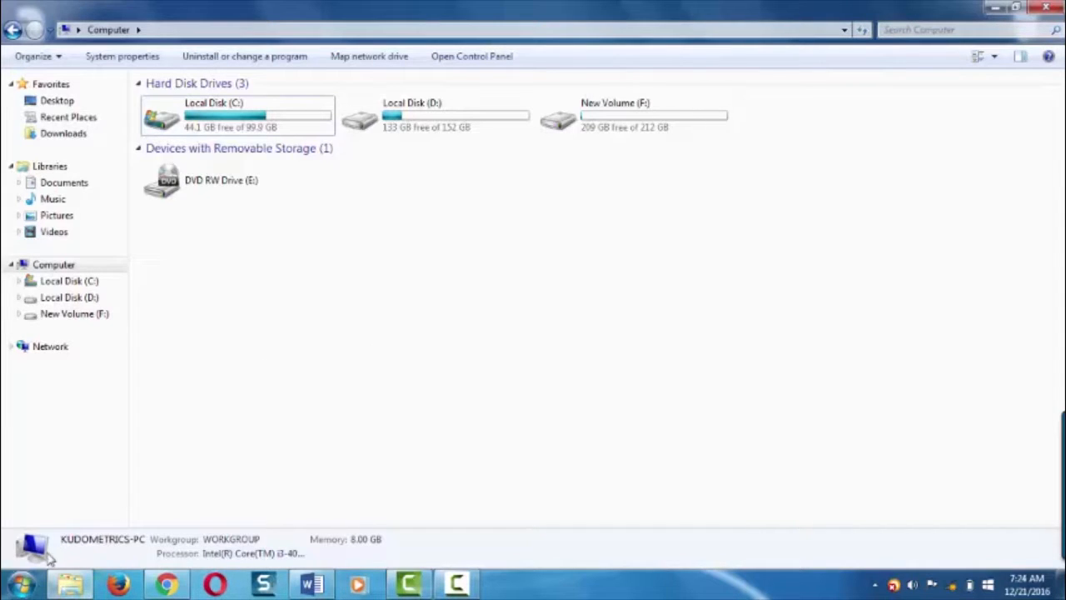
Step: Bring up the Start menu to launch an administrator command prompt
click(23, 583)
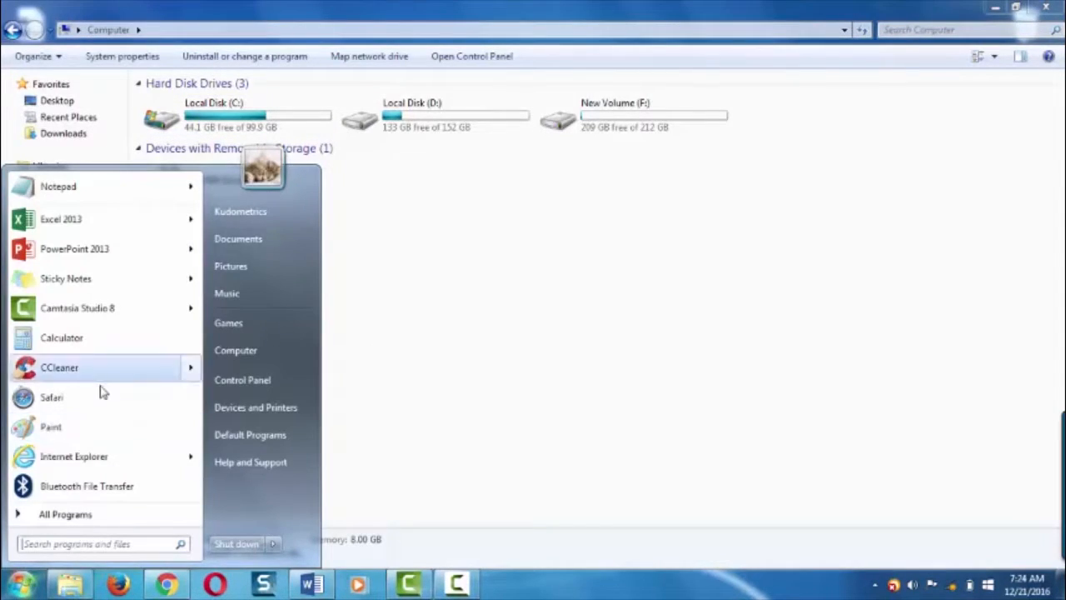
mouse_move(63, 533)
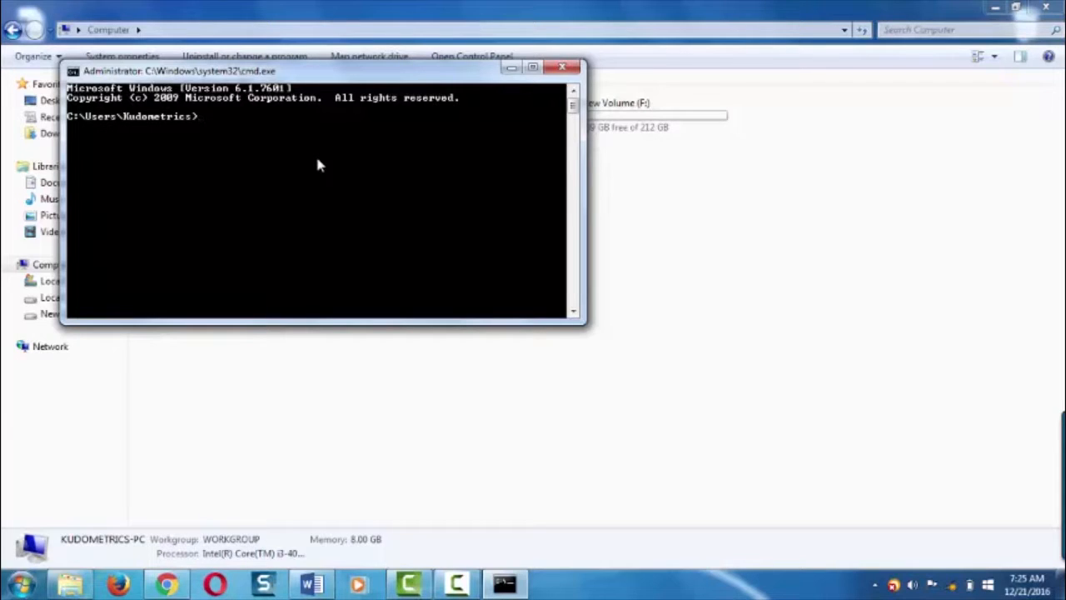
Step: Start diskpart and list the five volumes, showing New Volume on letter F
text(diskpart)
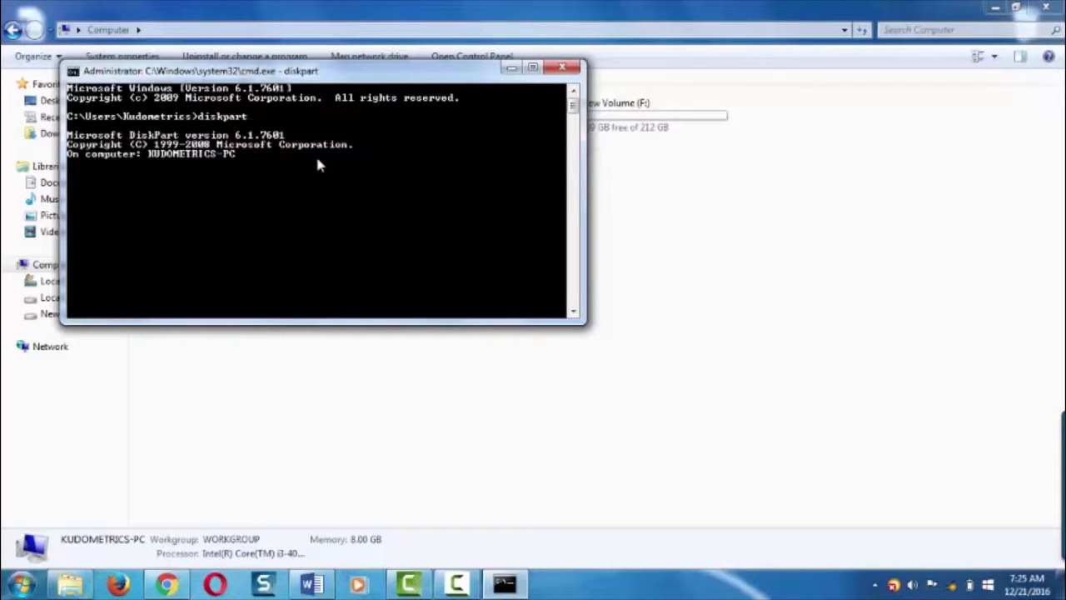
key(Return)
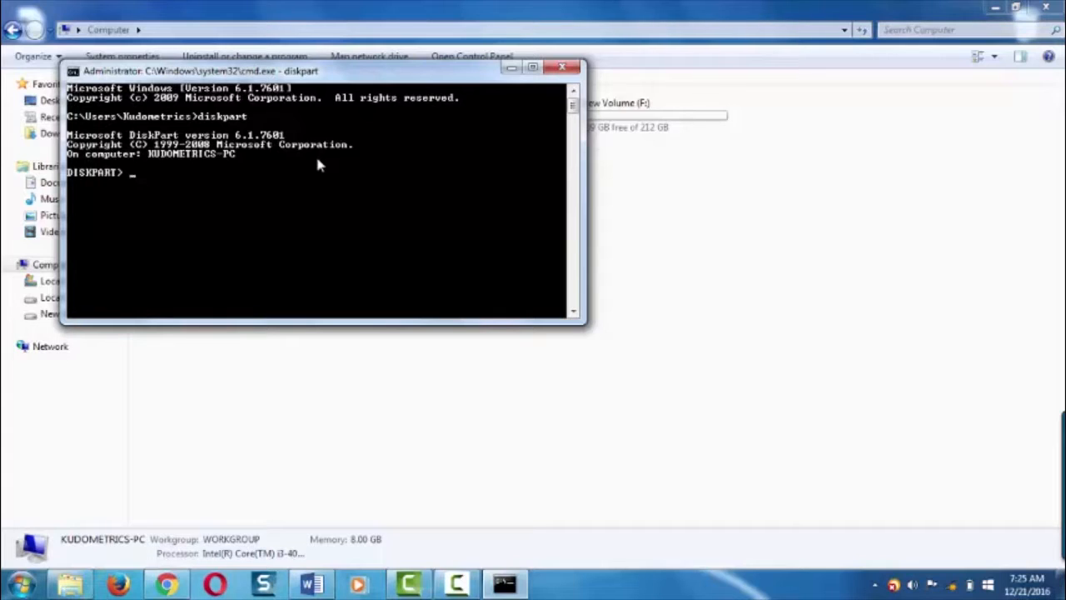
text(lit)
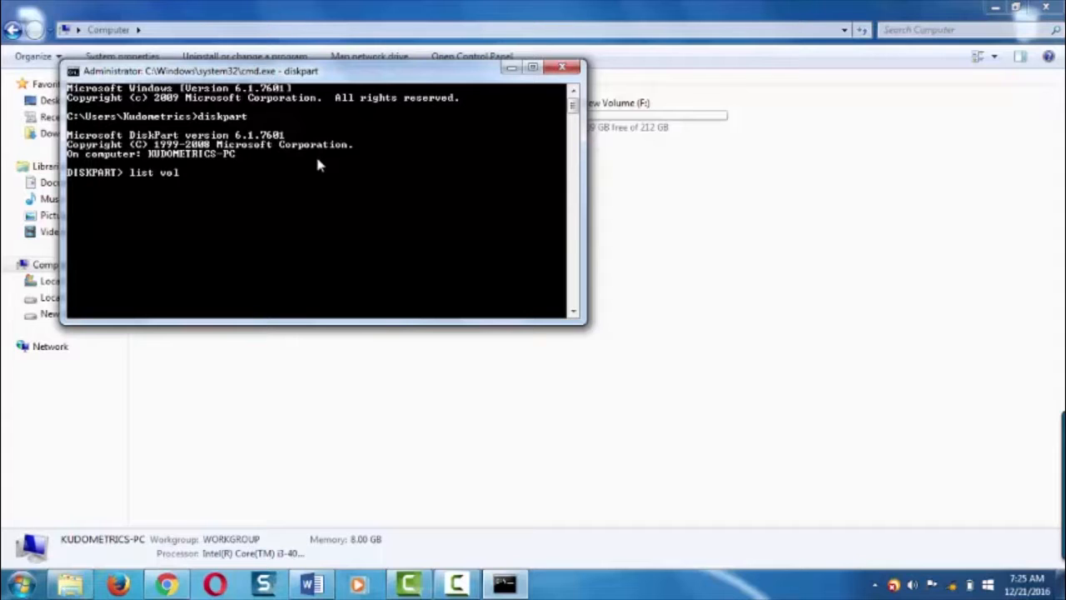
text(ume)
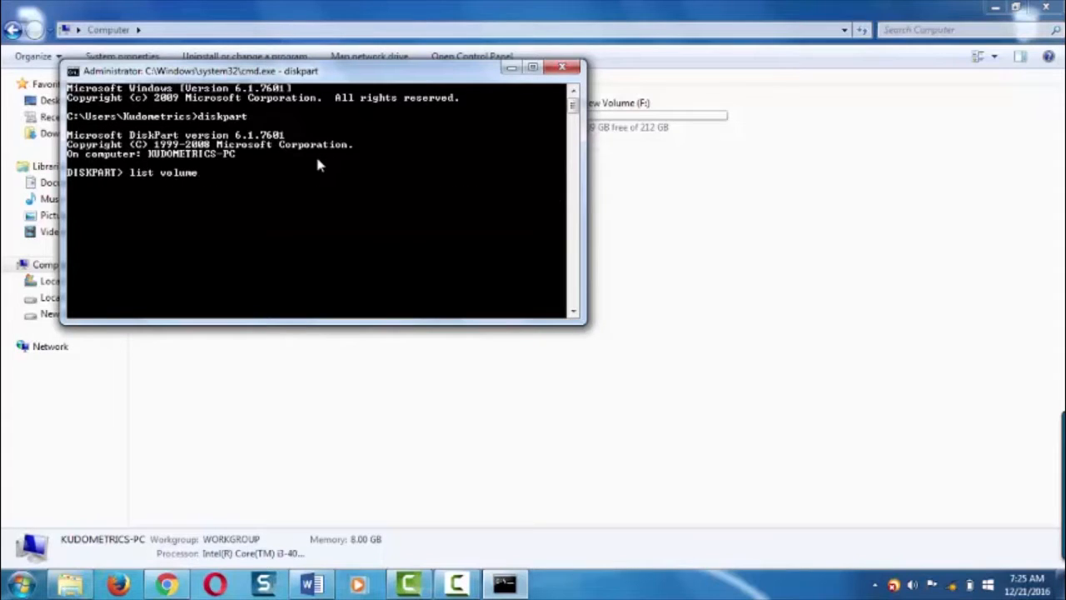
key(enter)
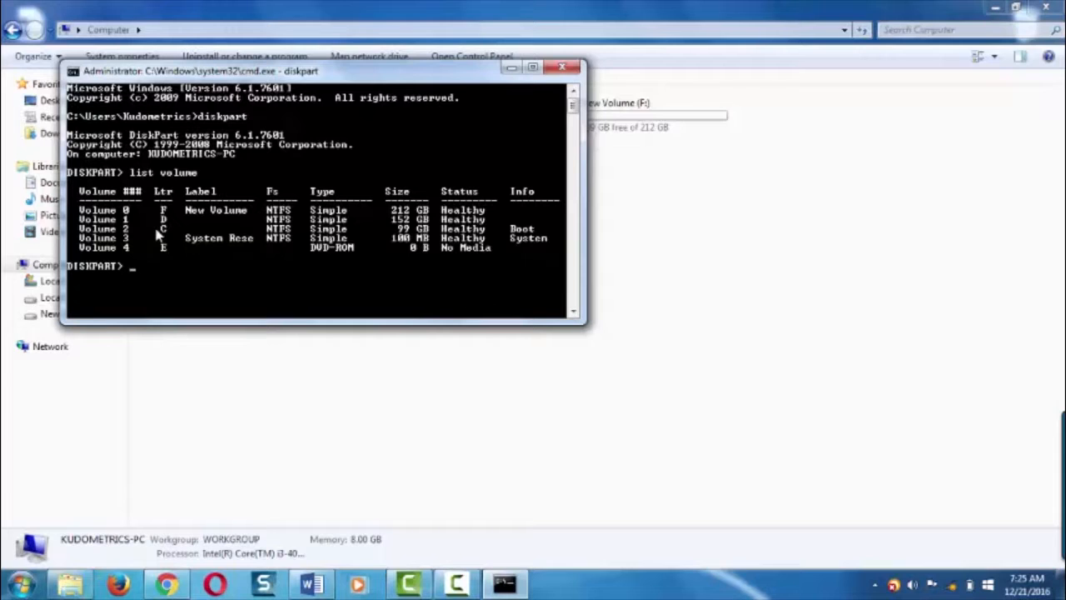
Step: Select volume F and remove its drive letter so New Volume is hidden
text(select)
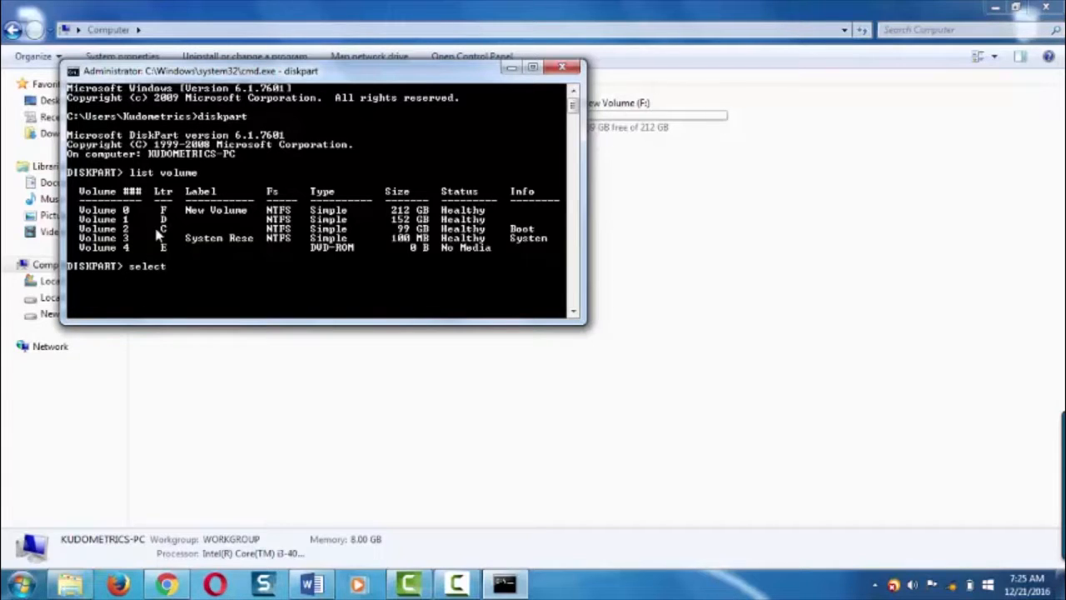
text(f)
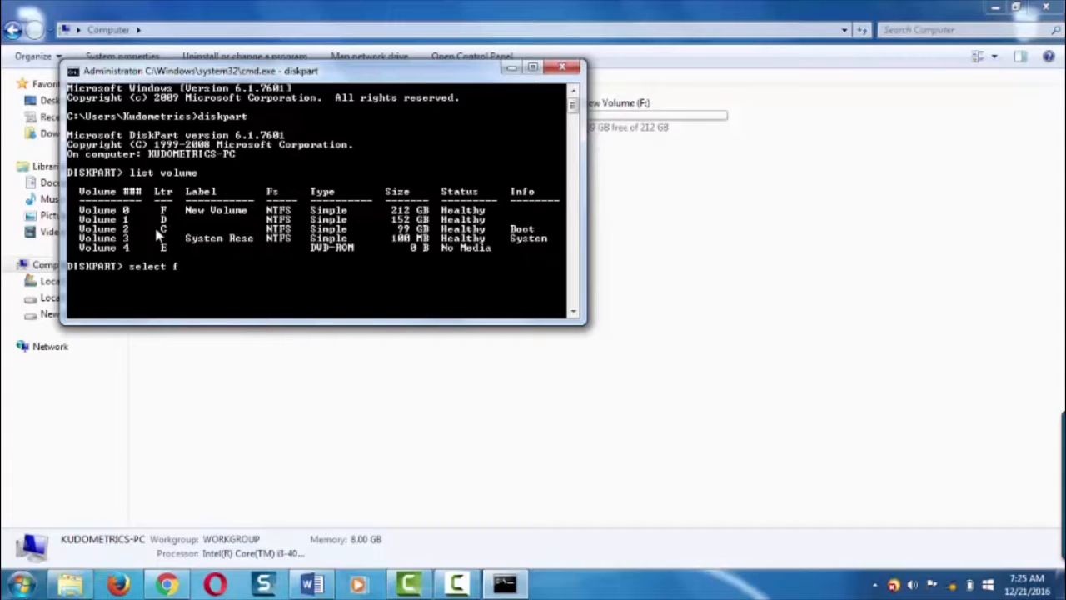
key(backspace)
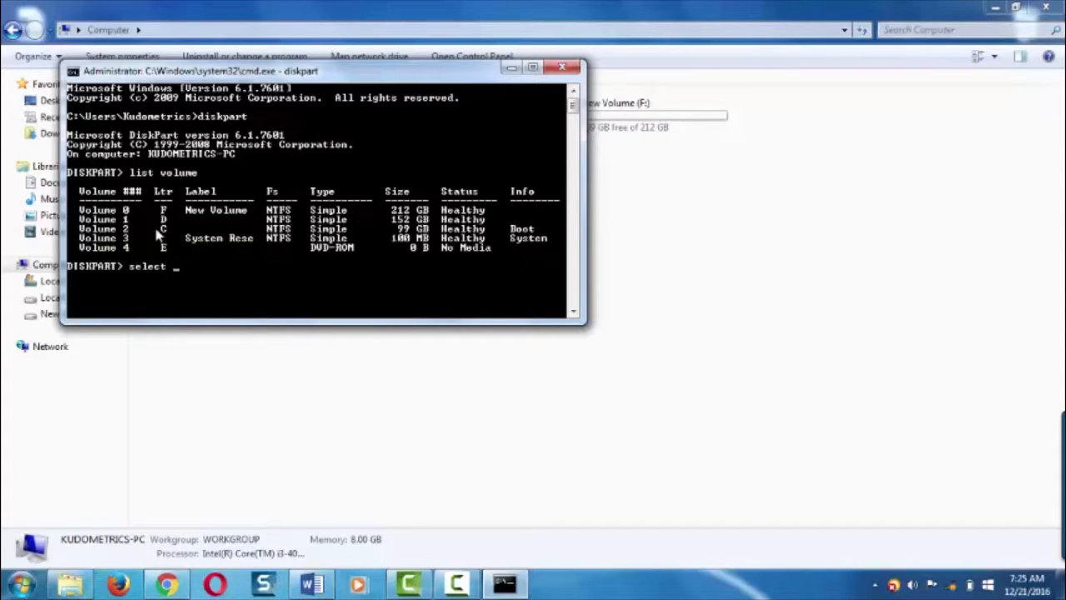
text(volume f)
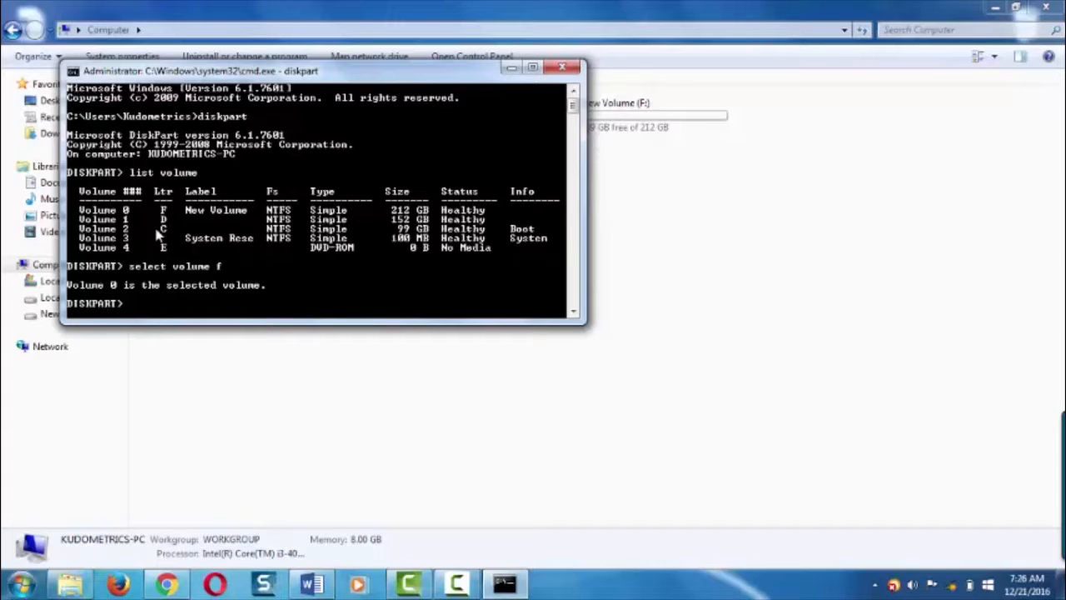
text(reno)
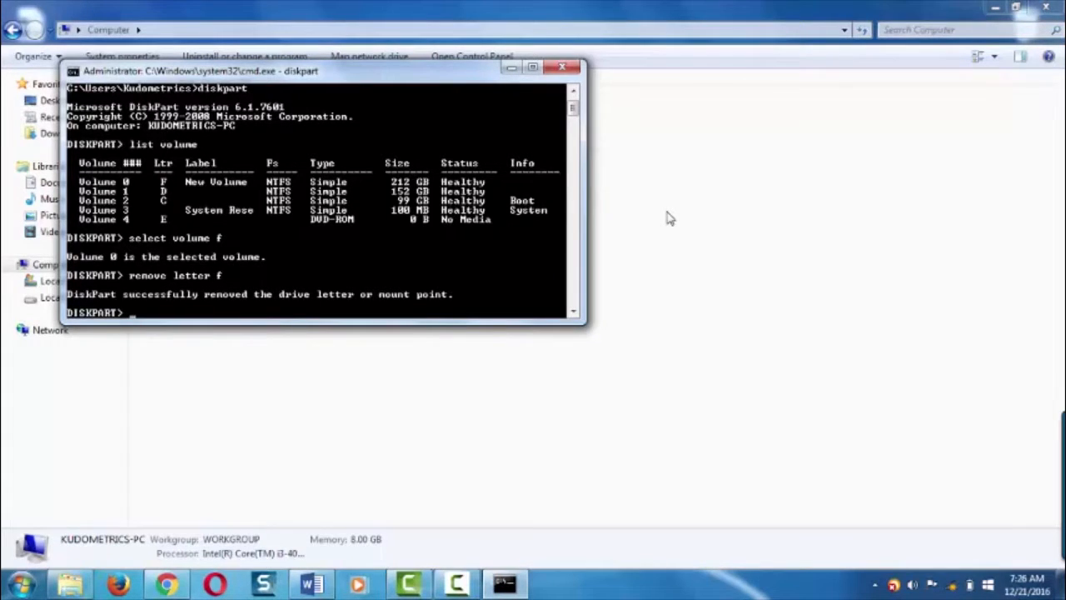
Step: Relist the volumes, confirming New Volume now has no letter
text(list)
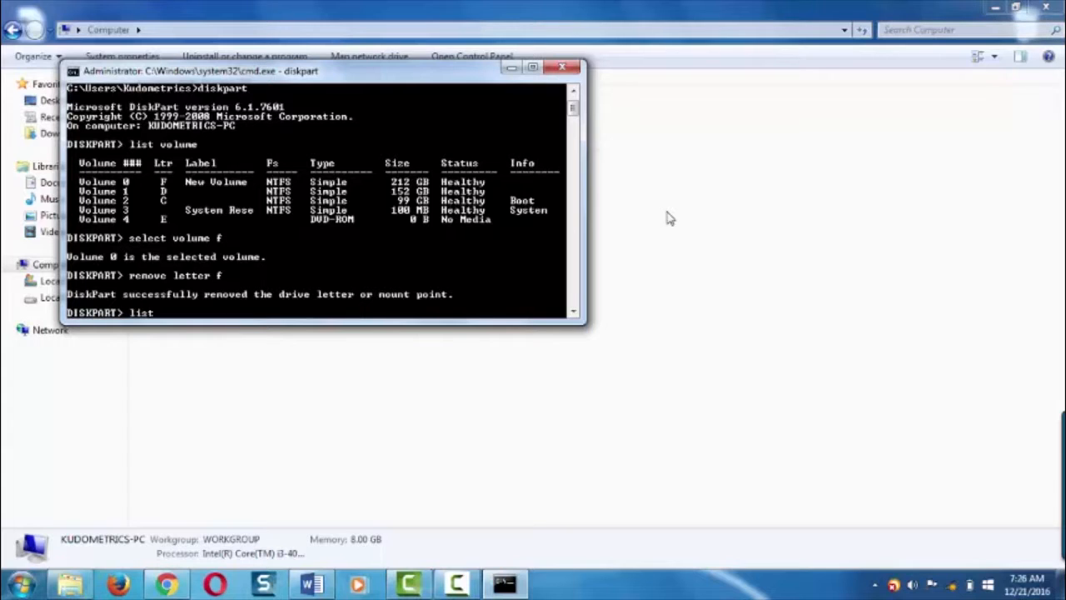
text(volu)
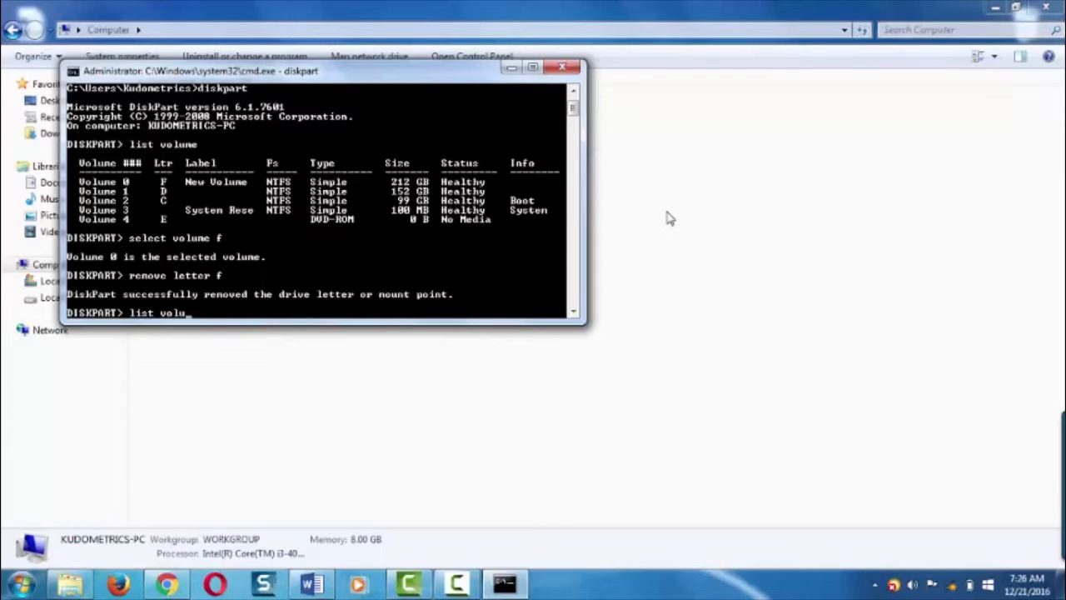
text(me)
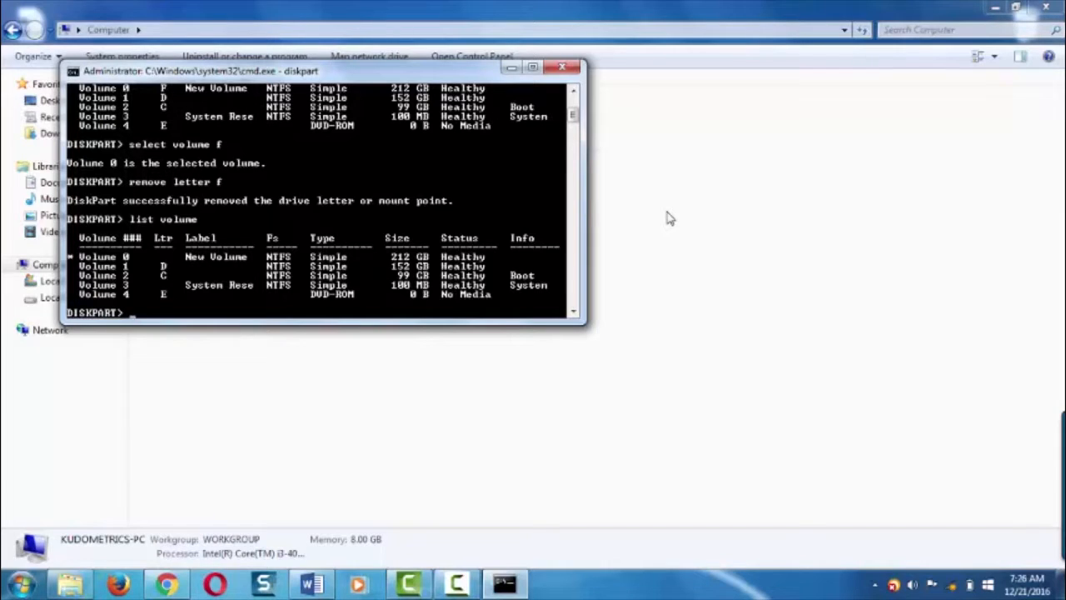
Step: Select volume 0 and begin the assign letter command to unhide it
text(s)
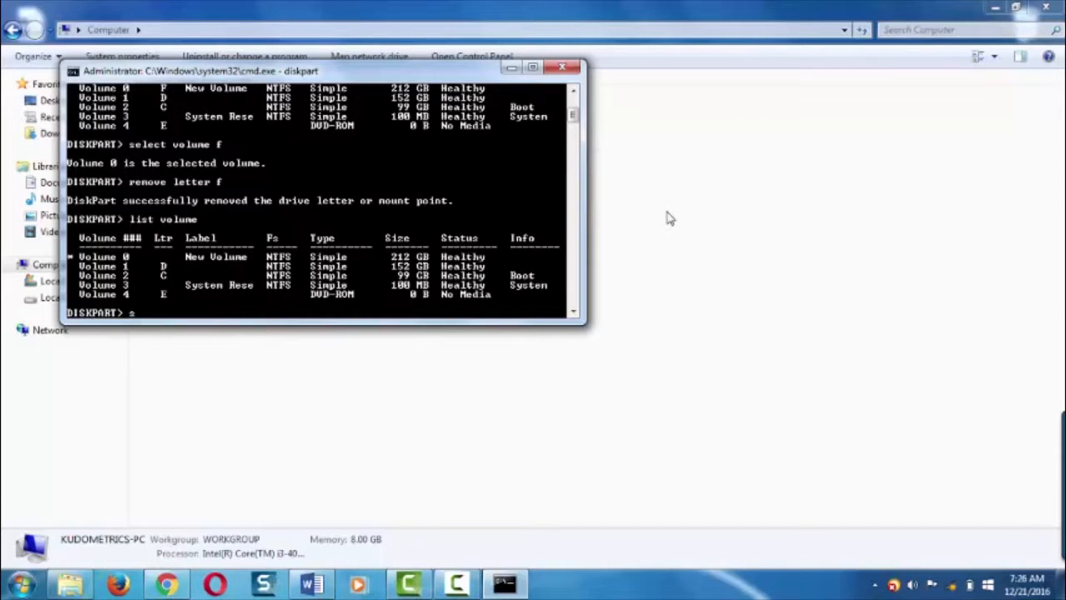
text(elect v)
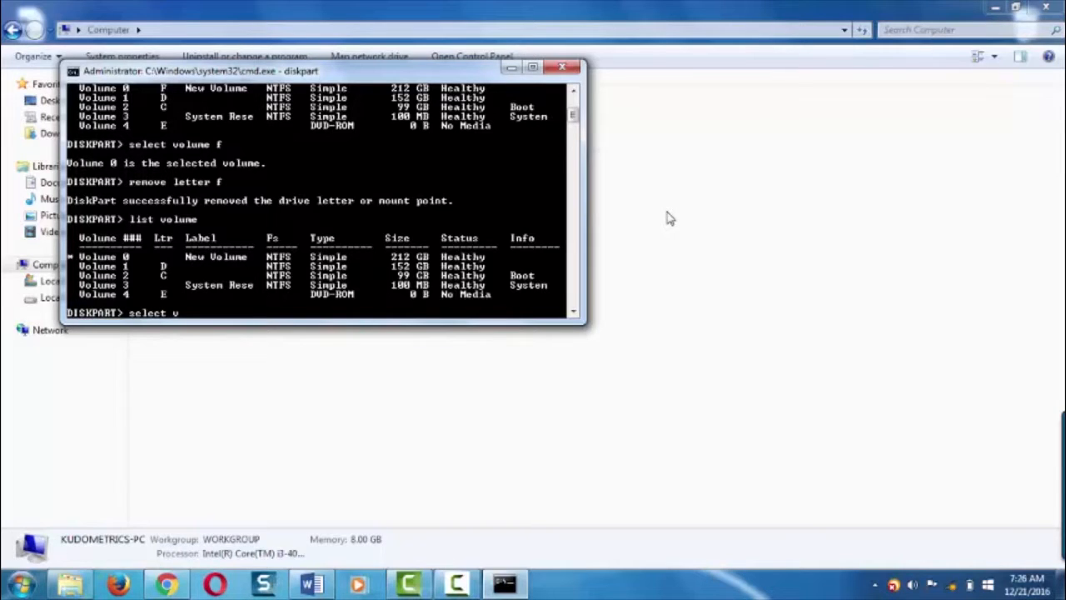
text(lume)
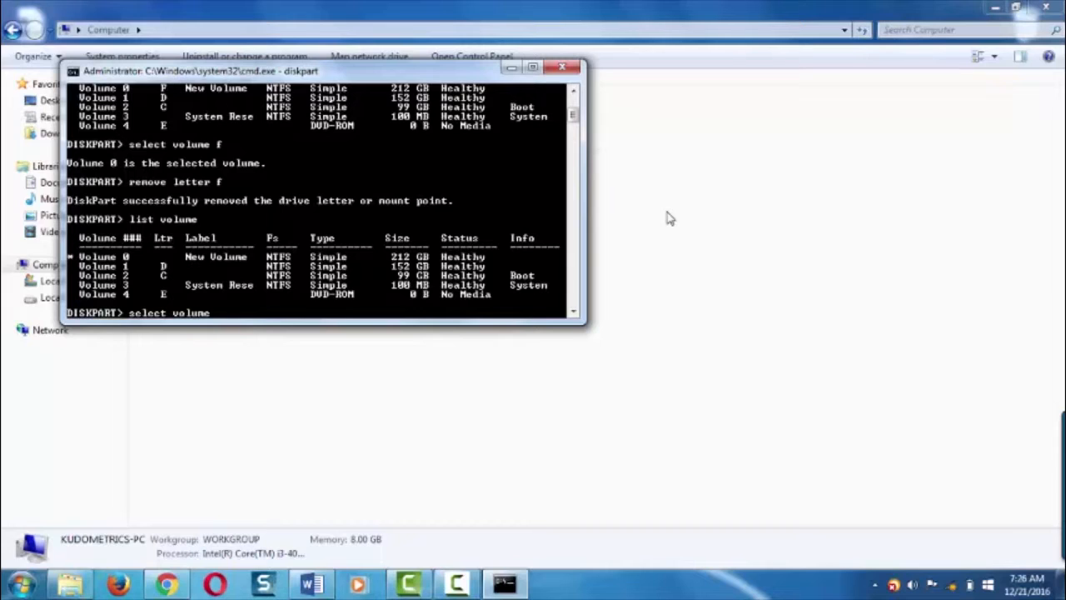
text(select volume 0)
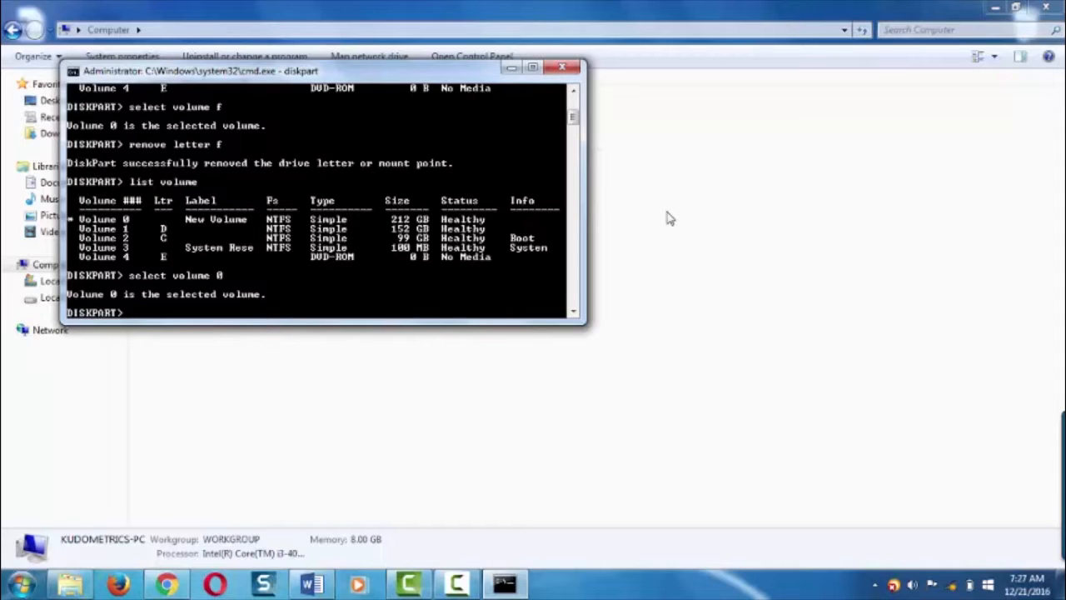
text(ass)
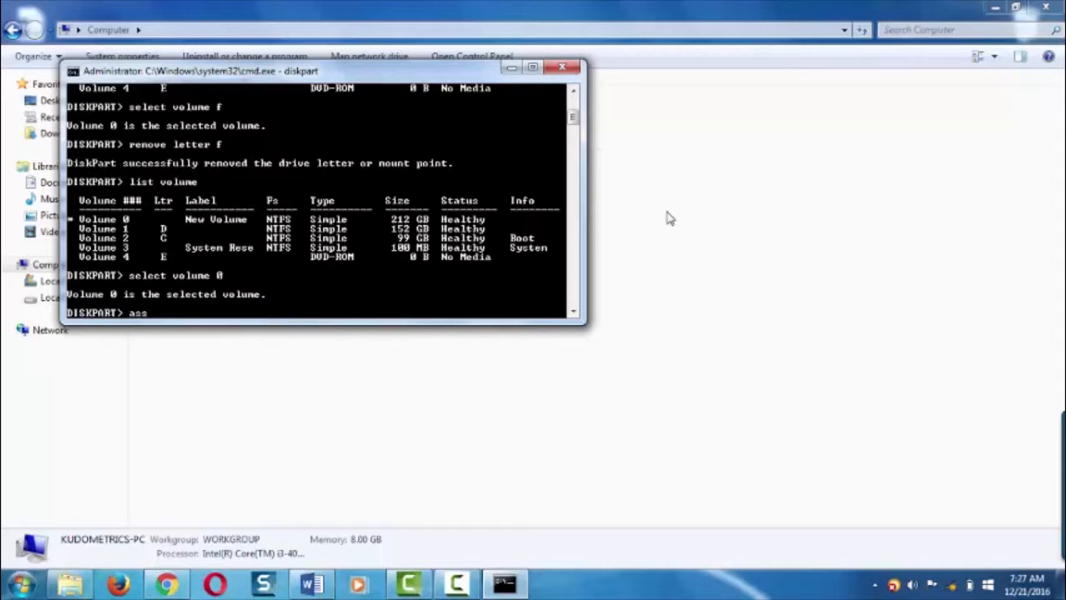
text(ign)
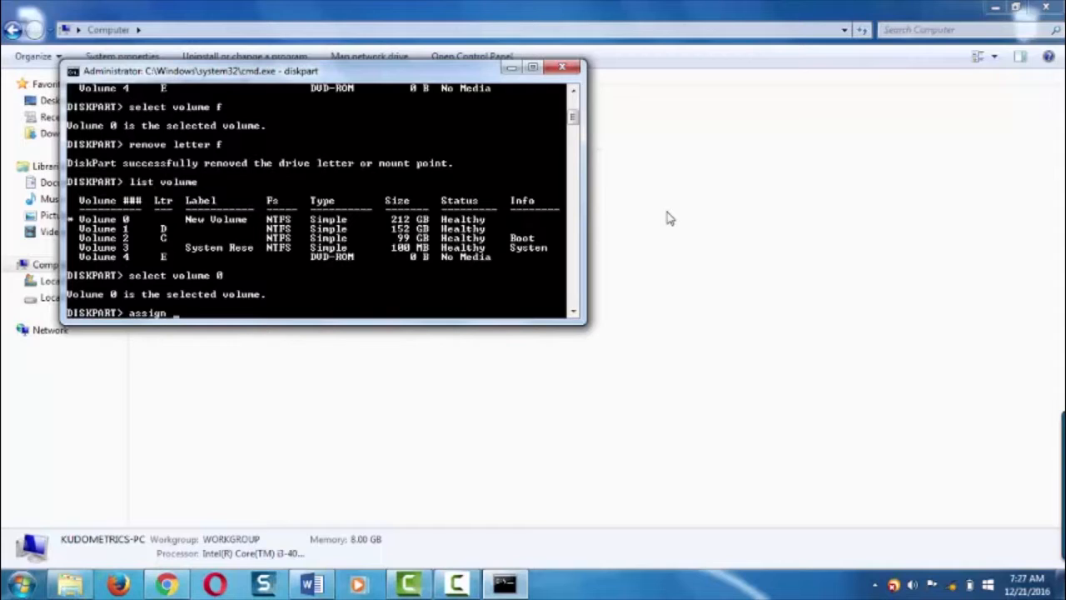
text(lette)
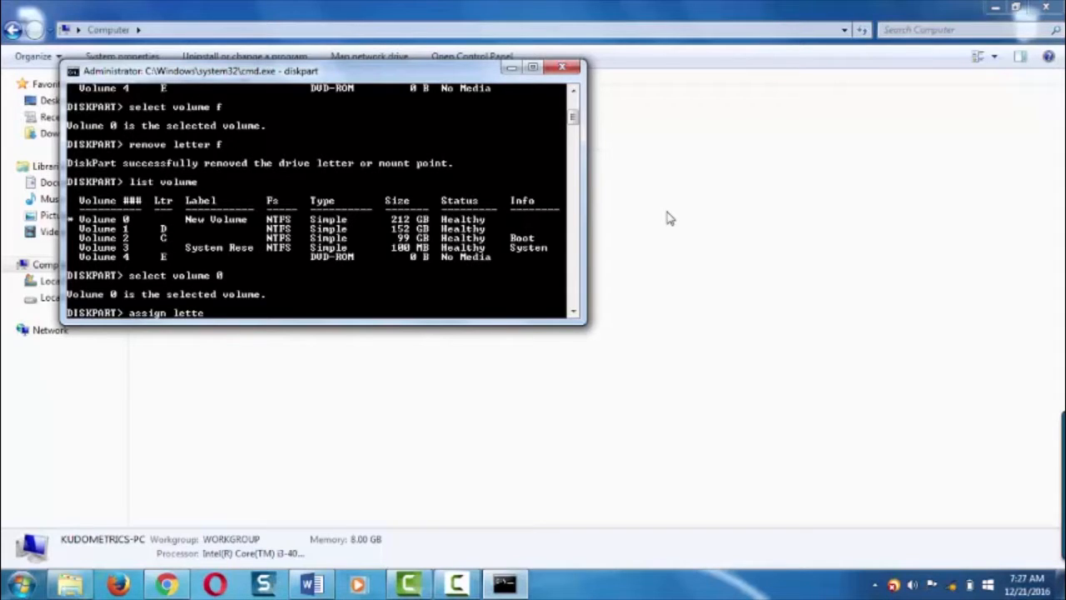